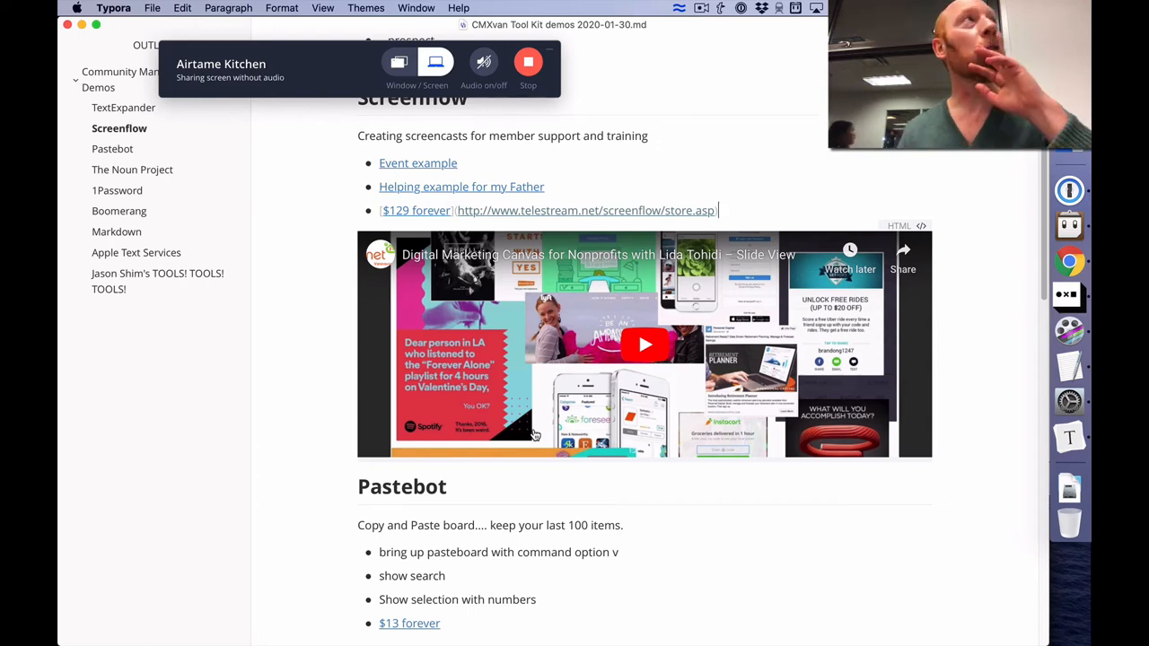
Step: Select the Pastebot description sentence and open Pastebot's clipboard history with Cmd-Option-V
scroll(down, 3)
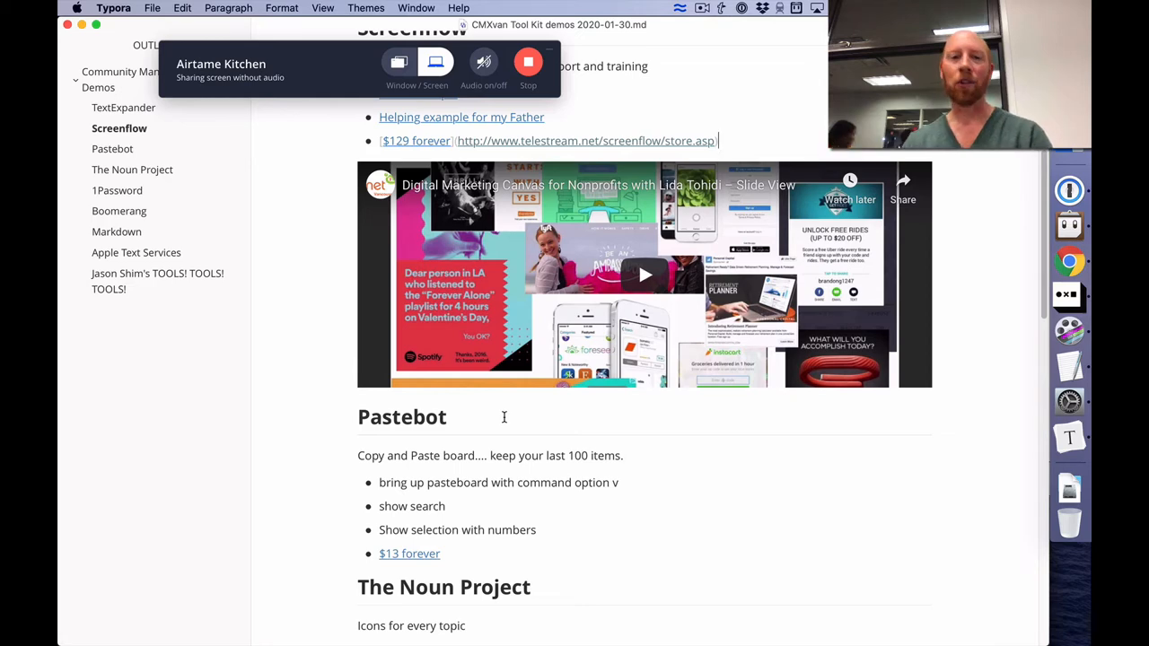
mouse_move(621, 458)
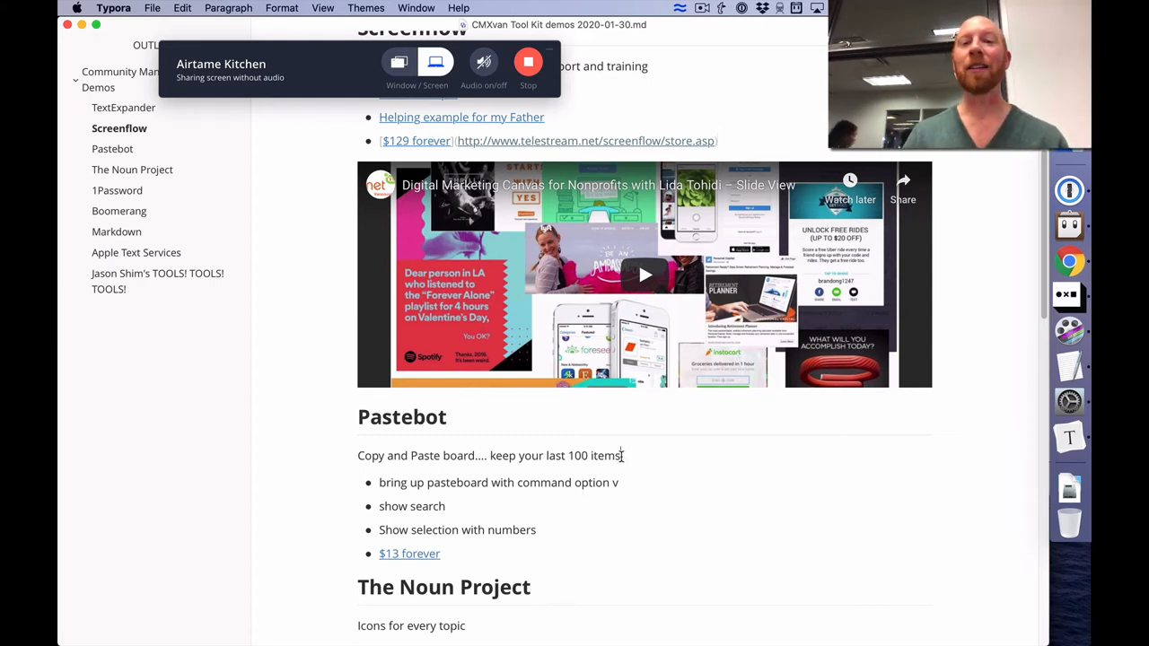
triple_click(489, 455)
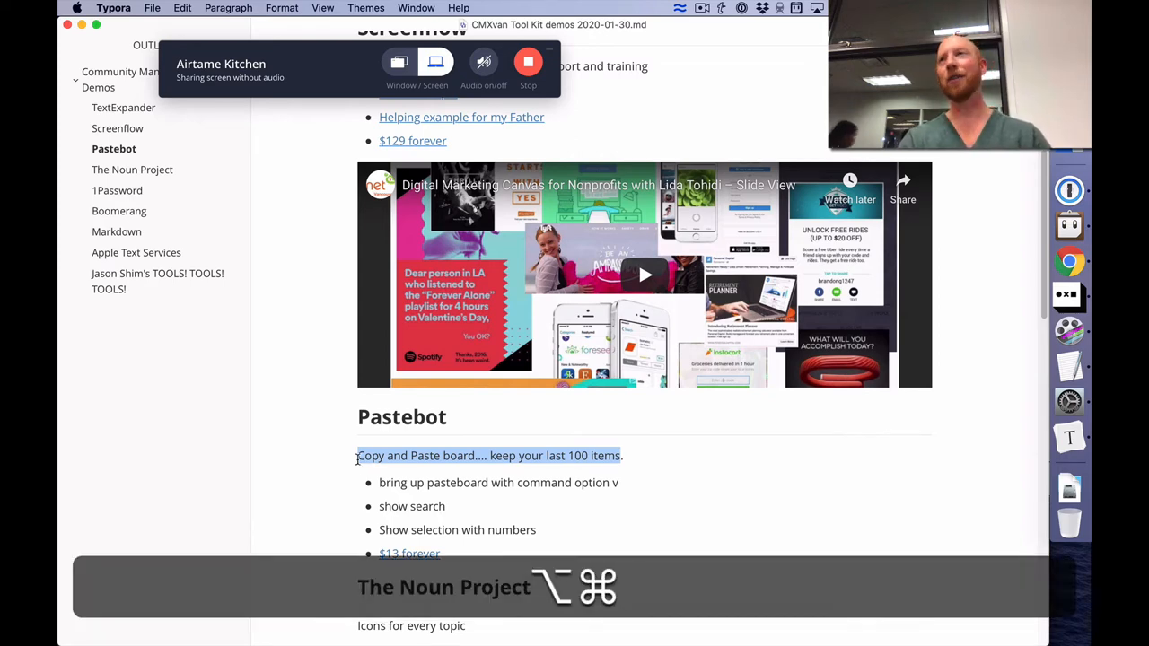
key(cmd+option+v)
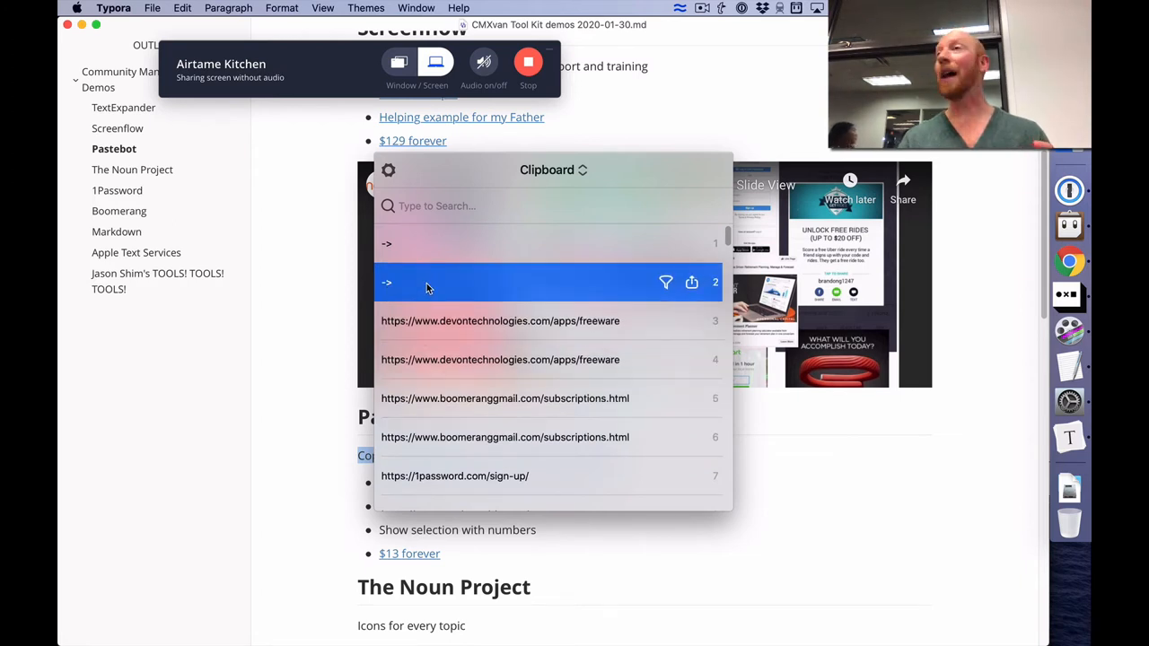
Step: Scroll through Pastebot's saved clipboard items, then dismiss the clipboard window
scroll(down, 3)
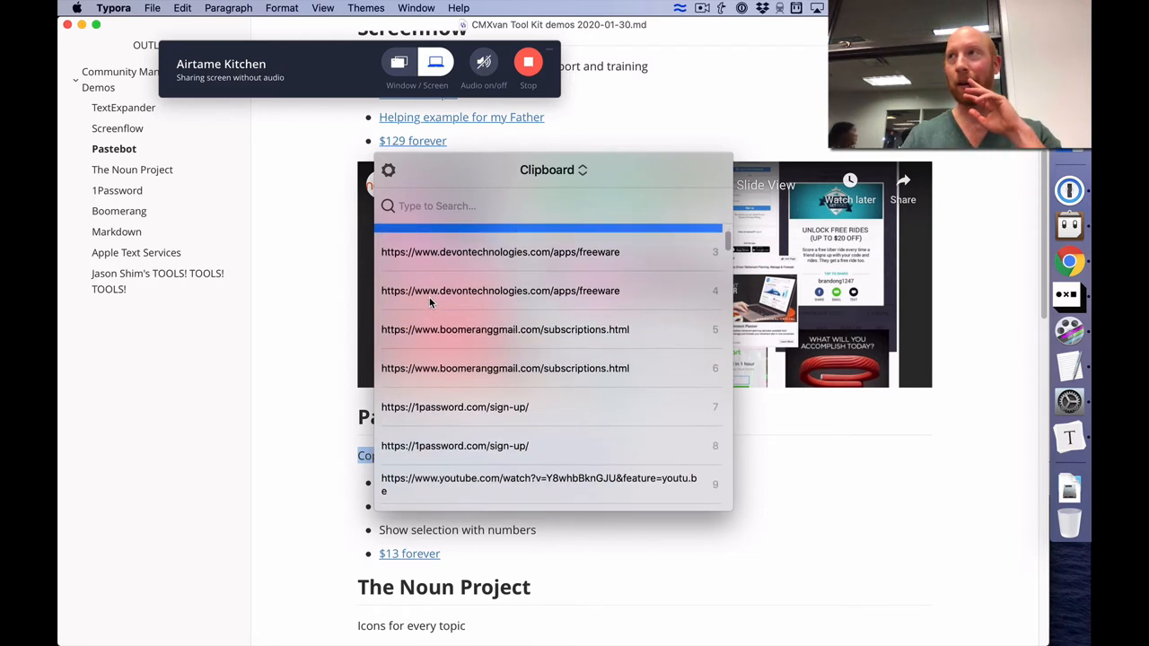
scroll(down, 3)
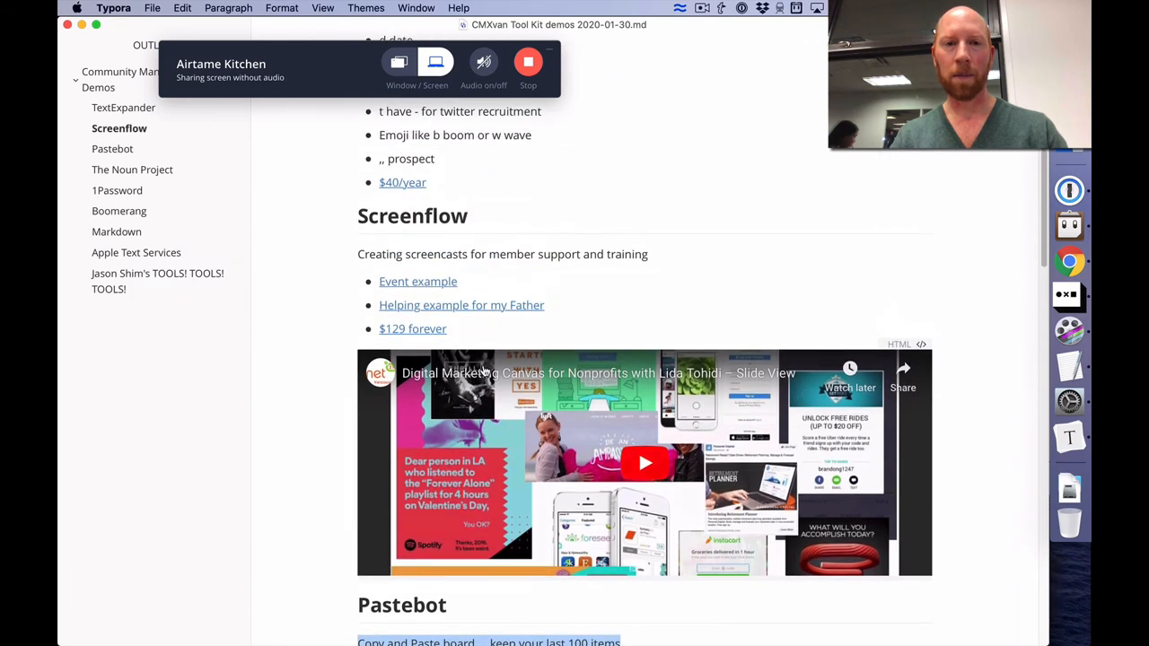
Step: Add a Pastebot bullet 'Ditto. Free! Awesome! ->' followed by the pasted boomeranggmail subscriptions link
scroll(down, 3)
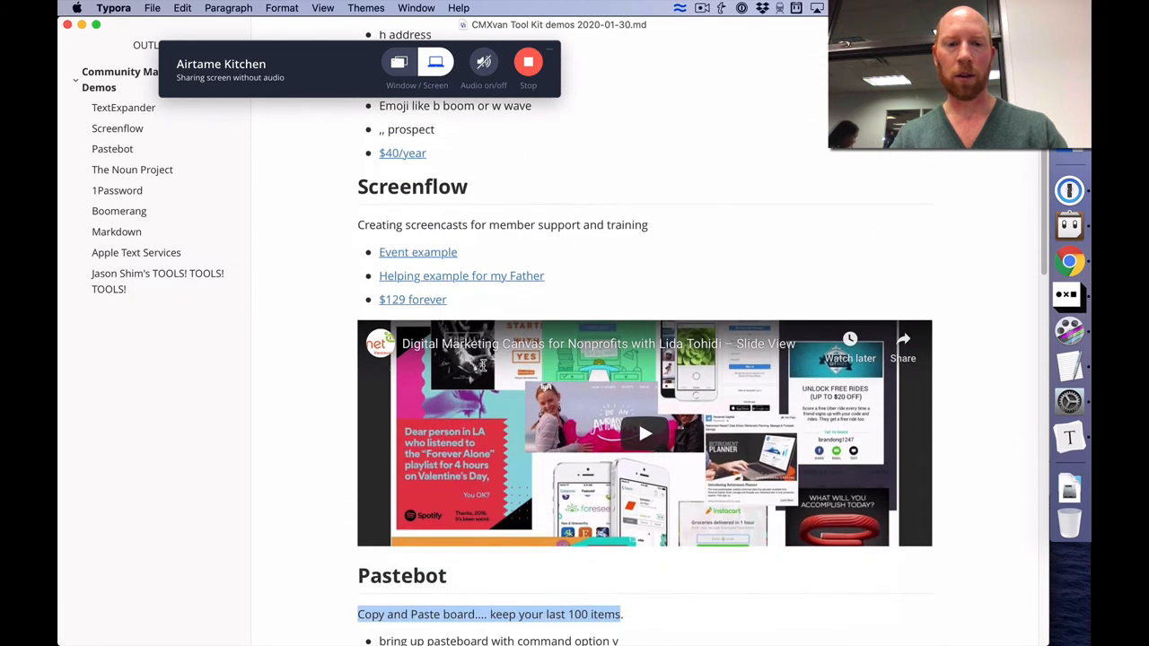
scroll(down, 3)
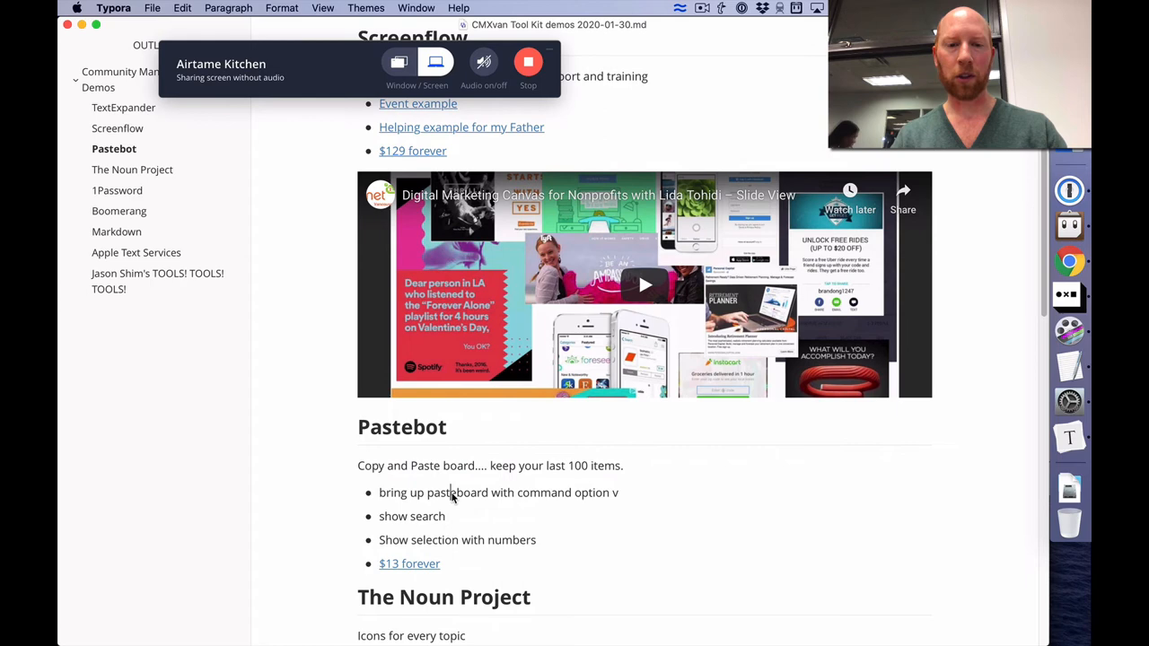
text(D)
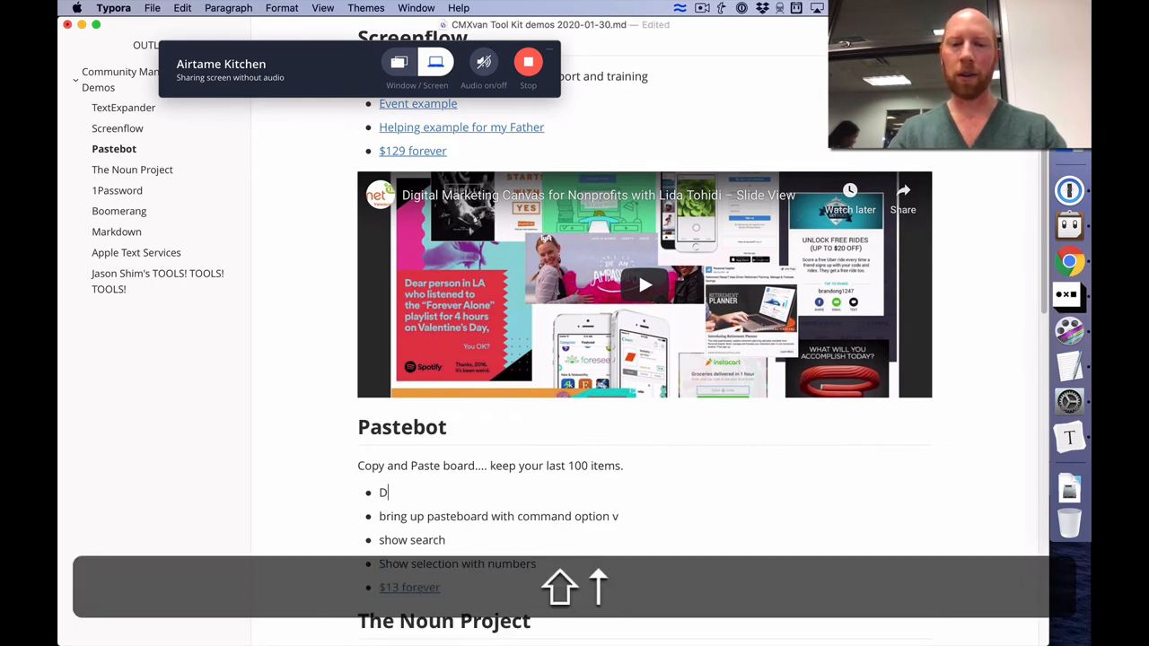
text(itto. Free)
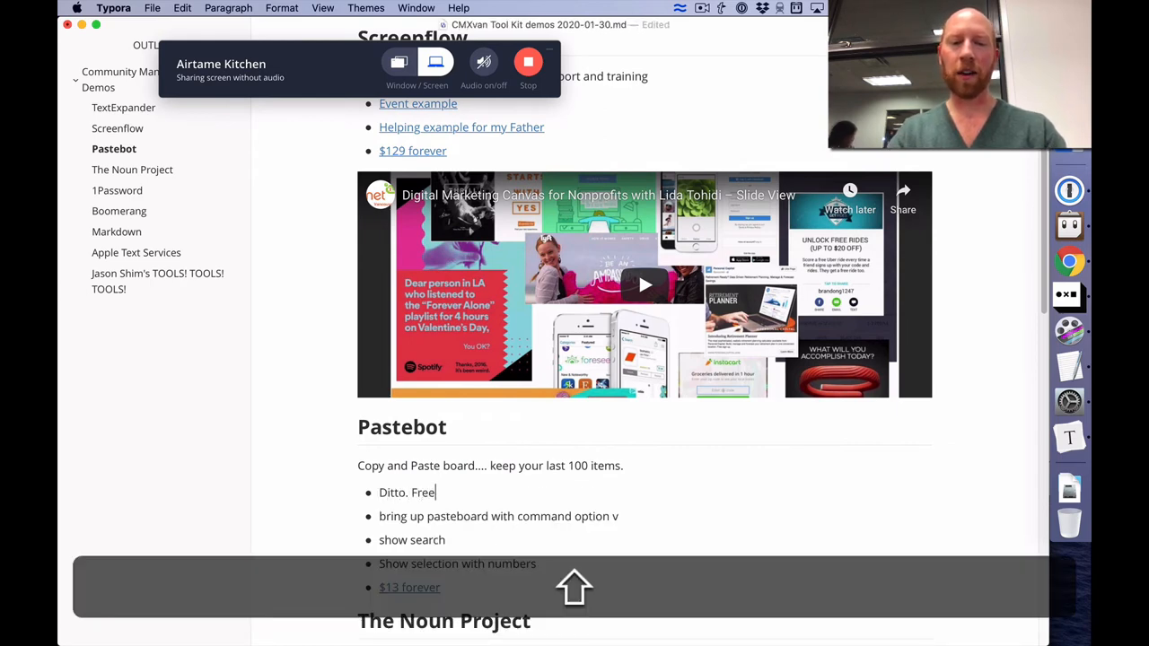
text(Awesome!)
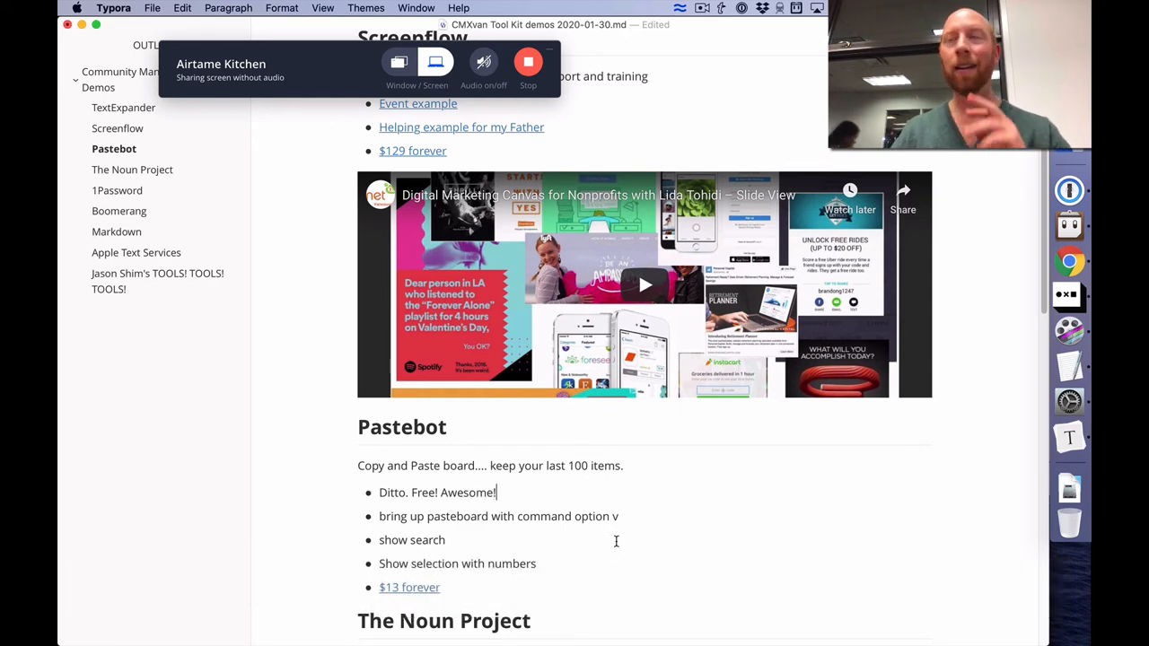
scroll(down, 3)
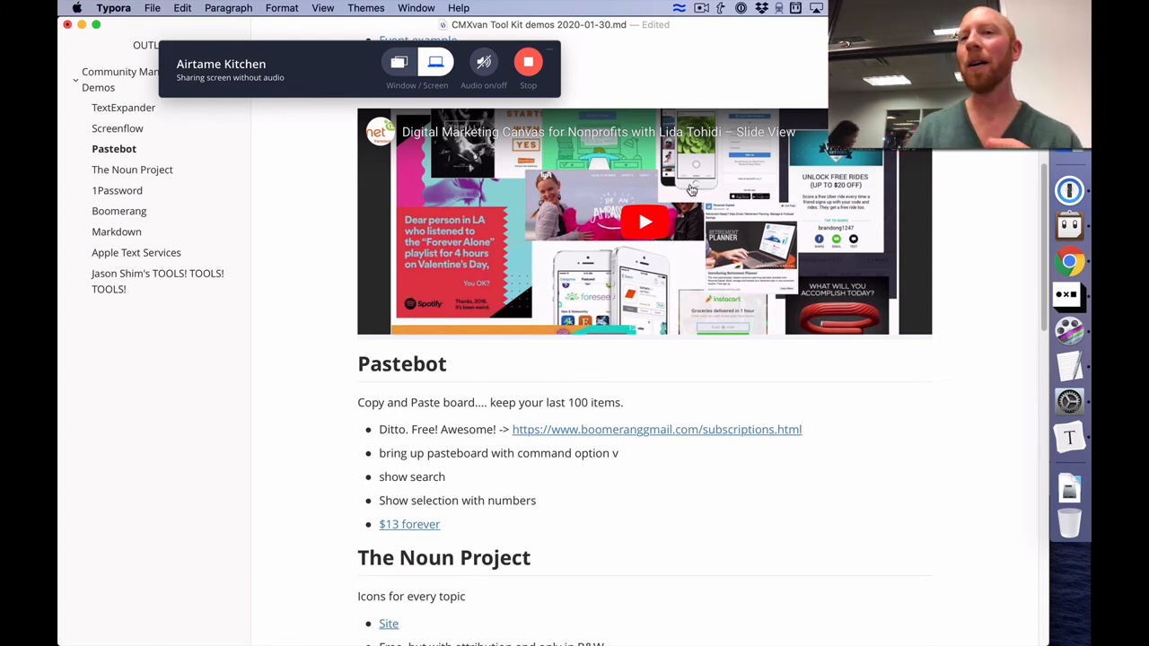
mouse_move(865, 400)
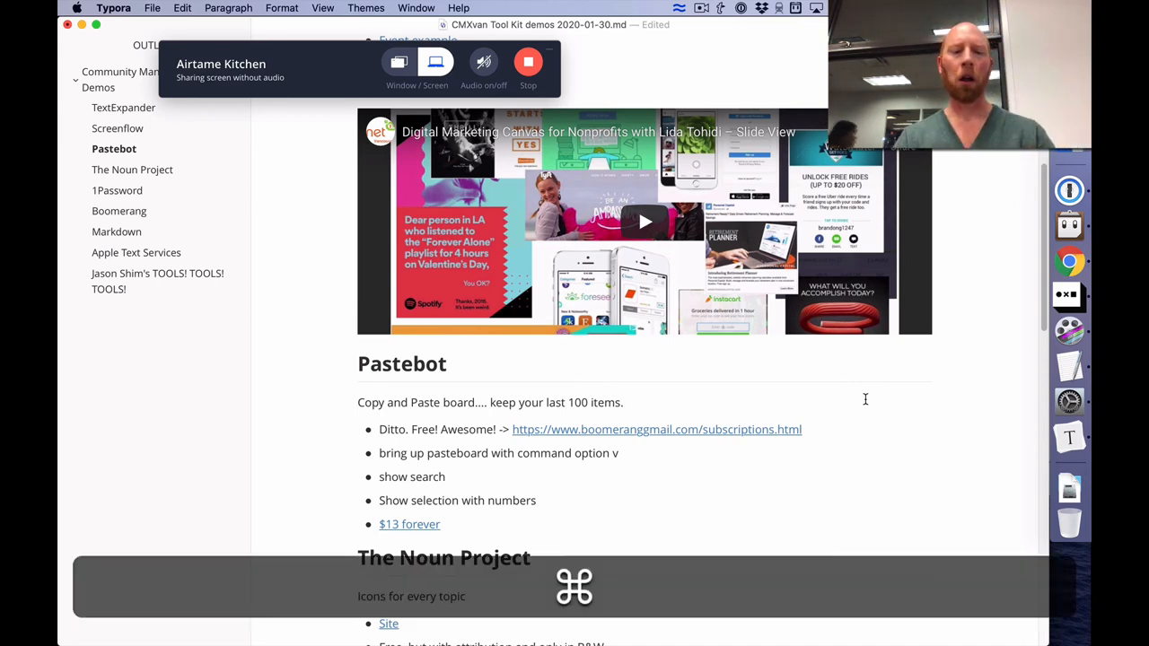
Step: Reopen Pastebot's clipboard history, now headed by the Boomerang subscriptions link
key(cmd+option+v)
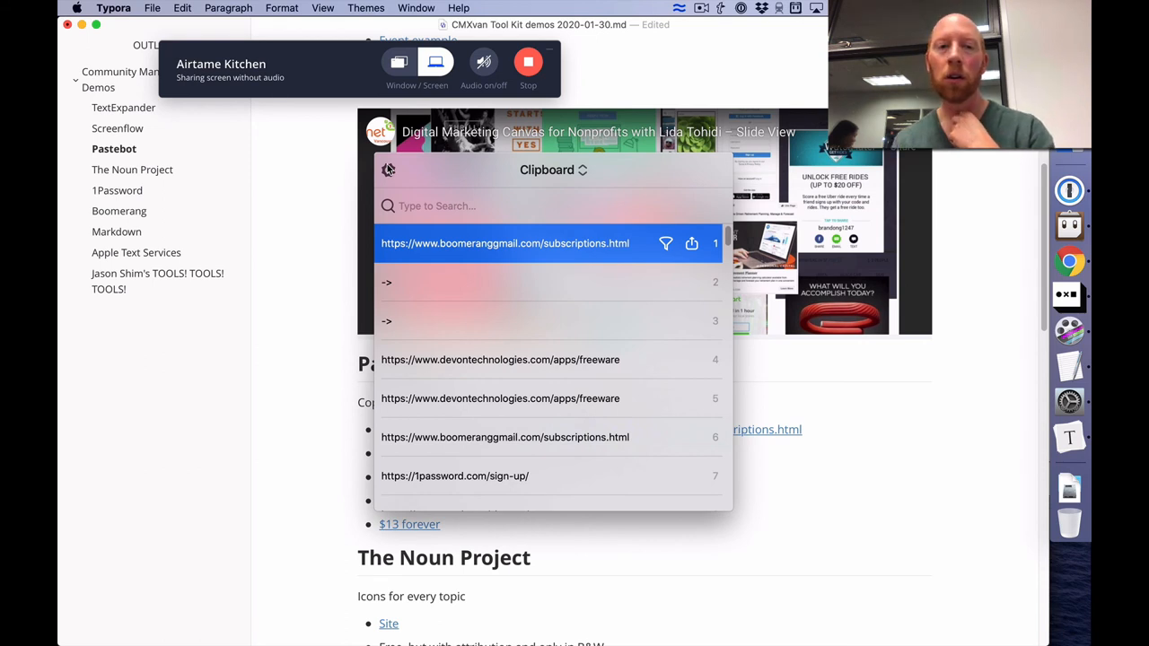
Step: Open the Pastebot gear menu with preferences, paste queue, clear, pause and quit options
click(387, 170)
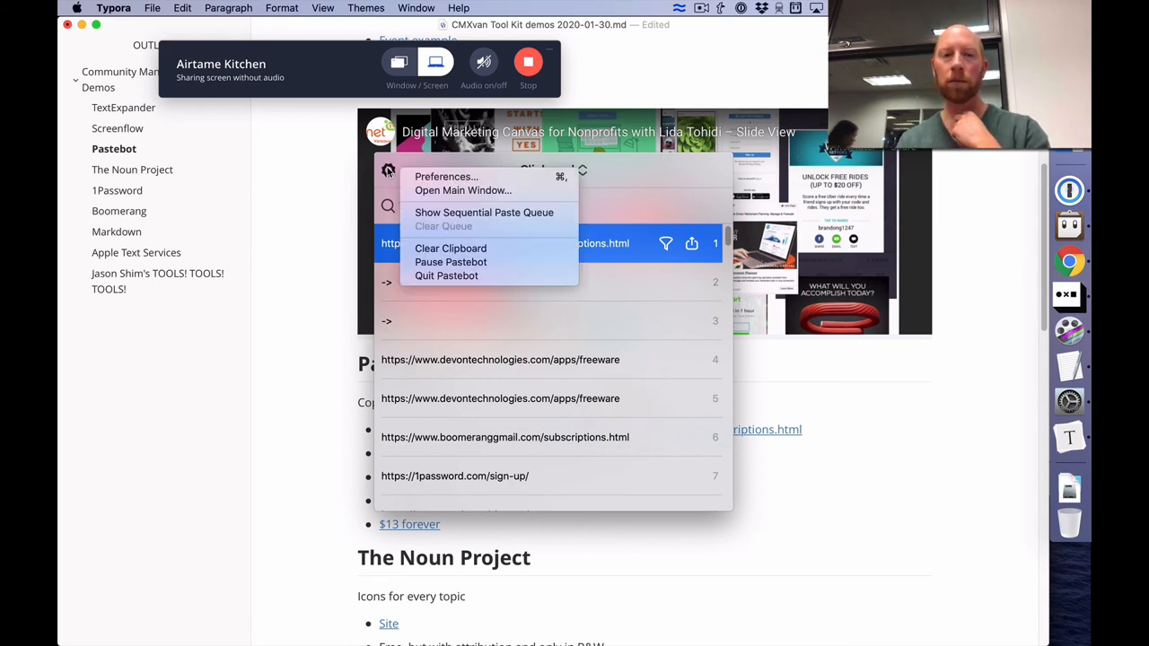
mouse_move(462, 189)
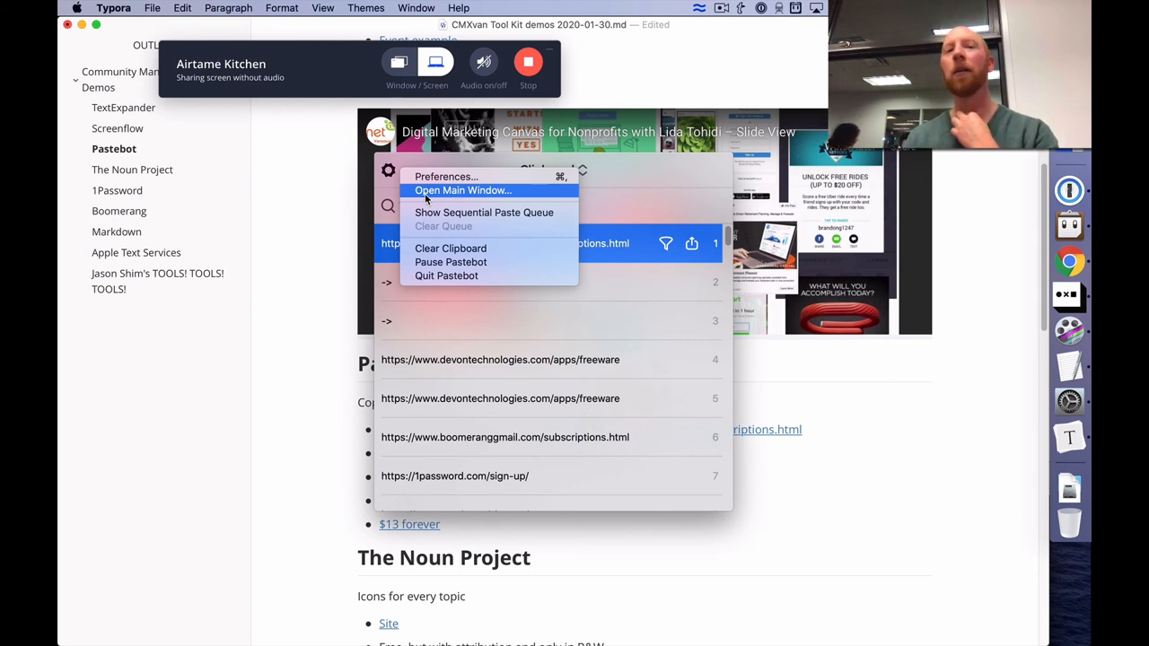
mouse_move(484, 212)
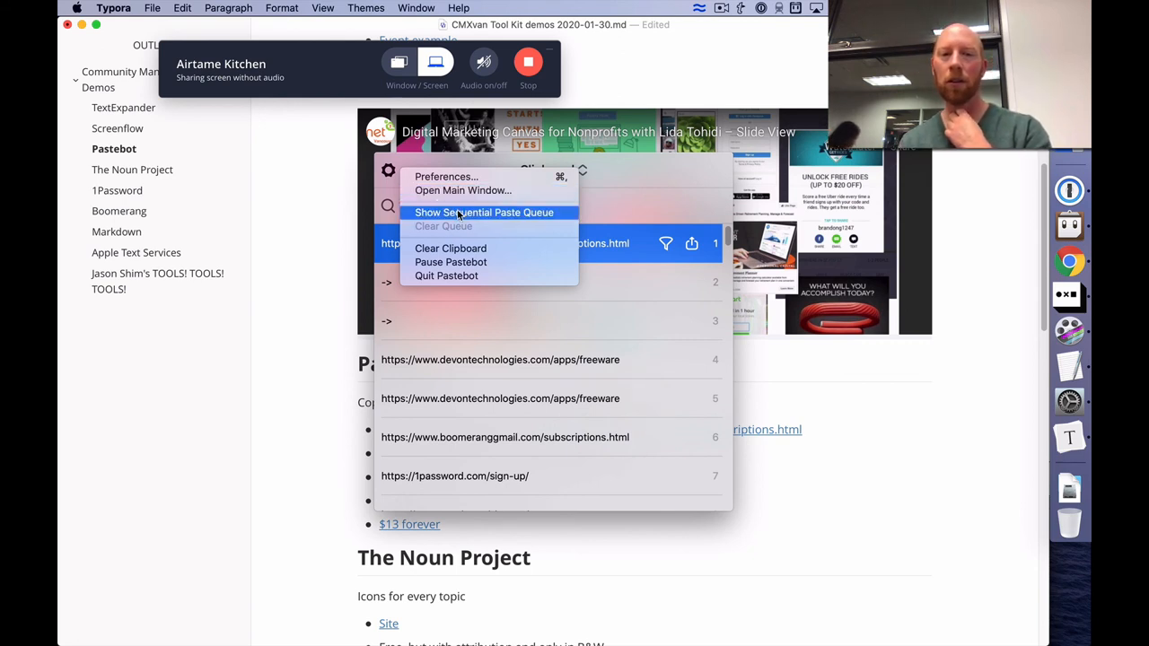
mouse_move(463, 190)
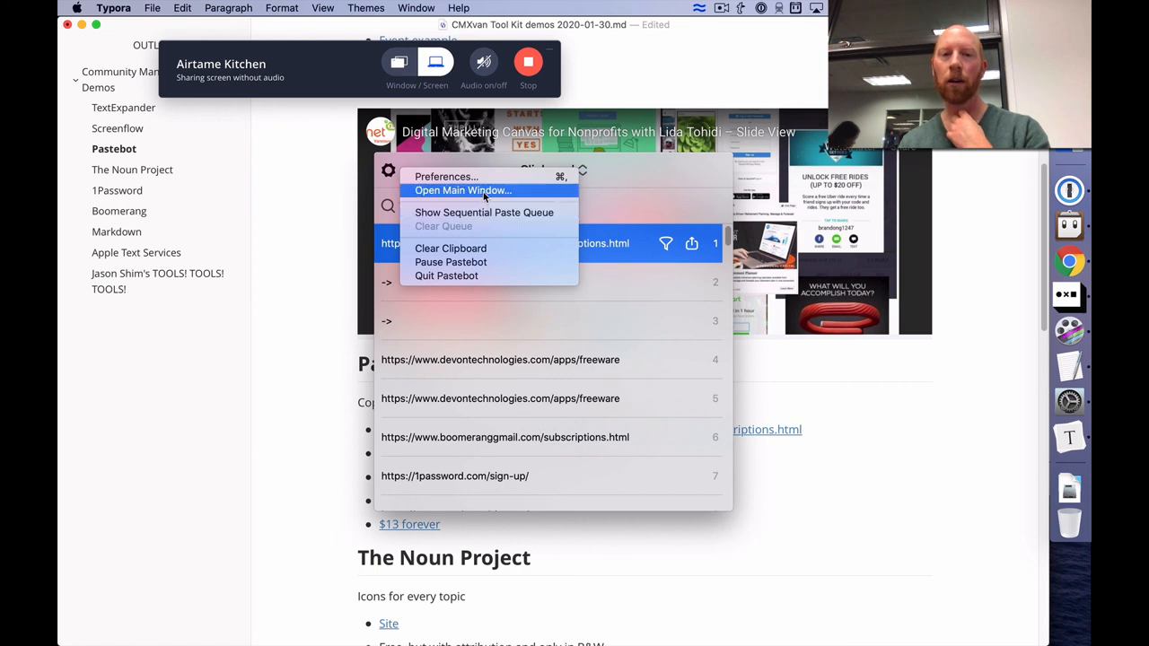
mouse_move(484, 213)
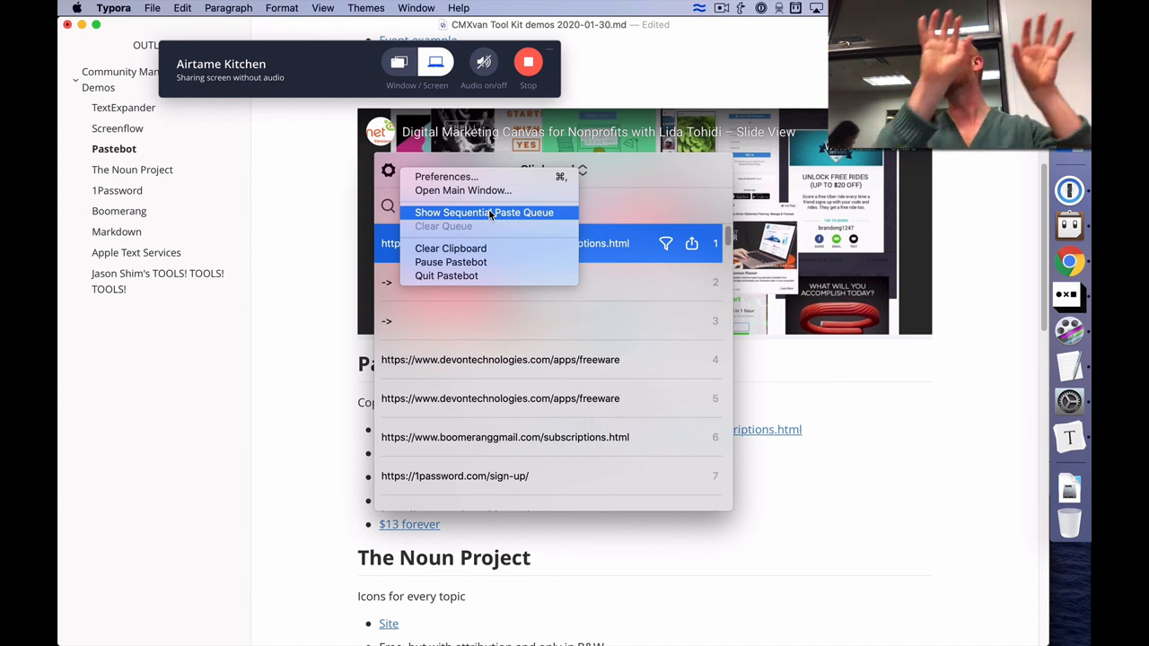
mouse_move(509, 218)
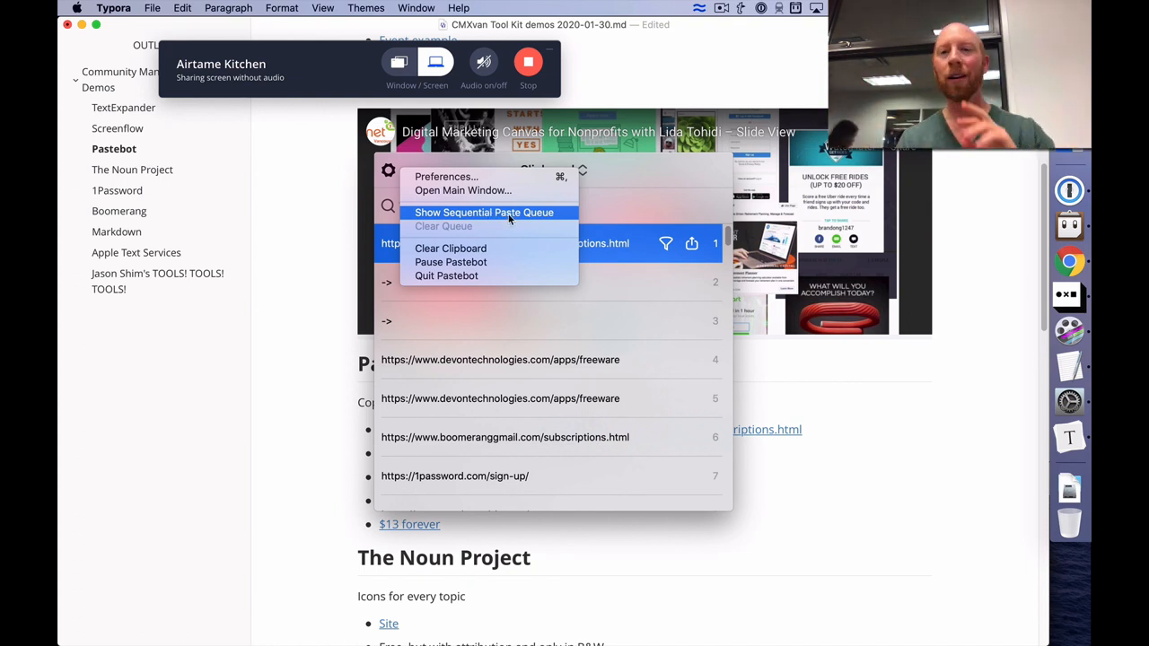